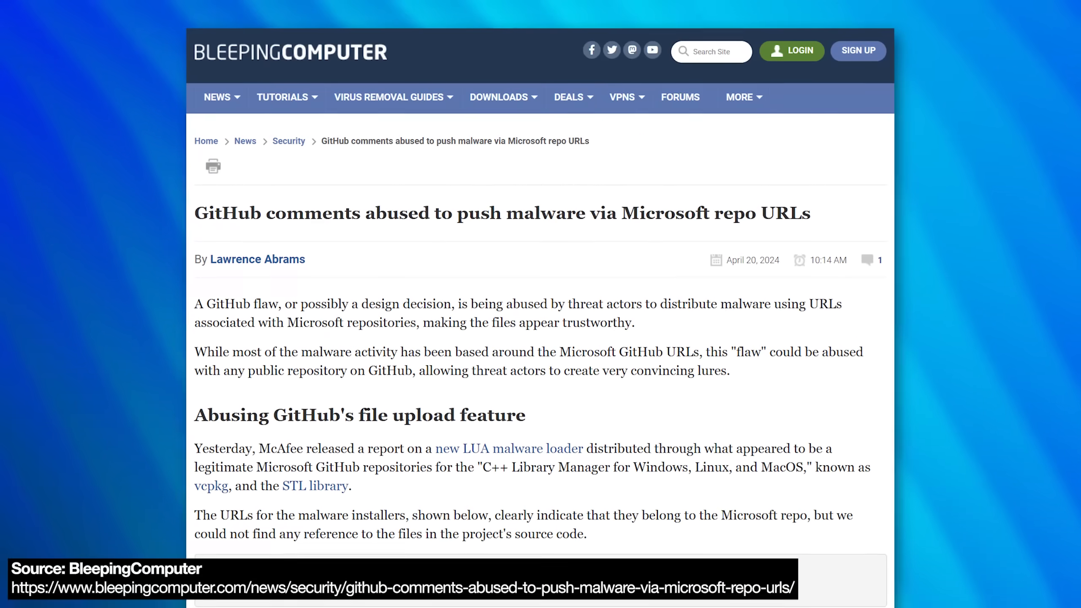
# Step: Start a new issue from the microsoft/calculator repository's Issues list
pyautogui.scroll(-3)
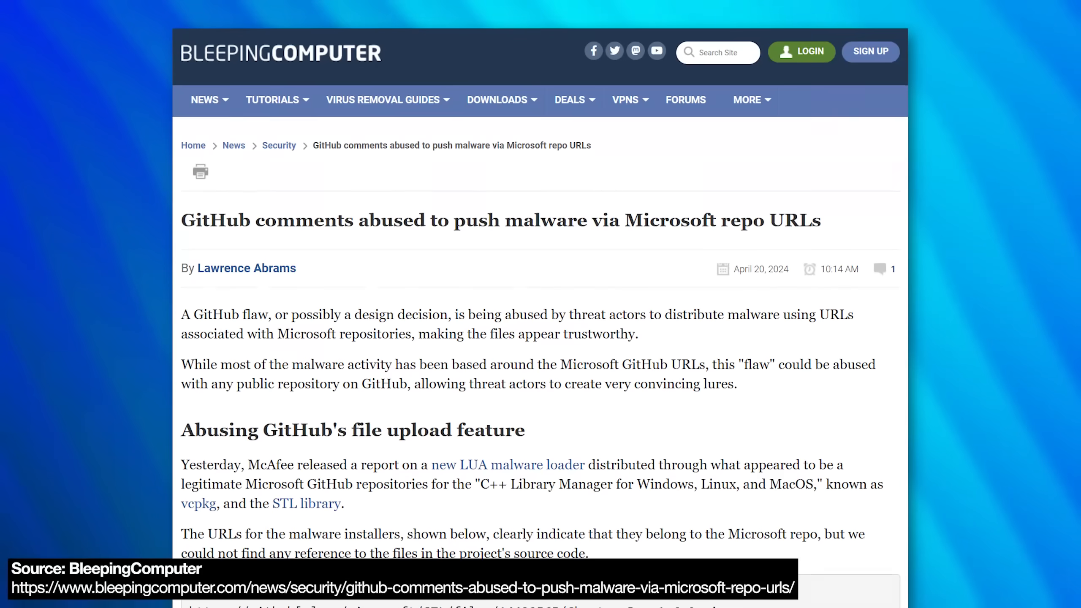
pyautogui.scroll(-3)
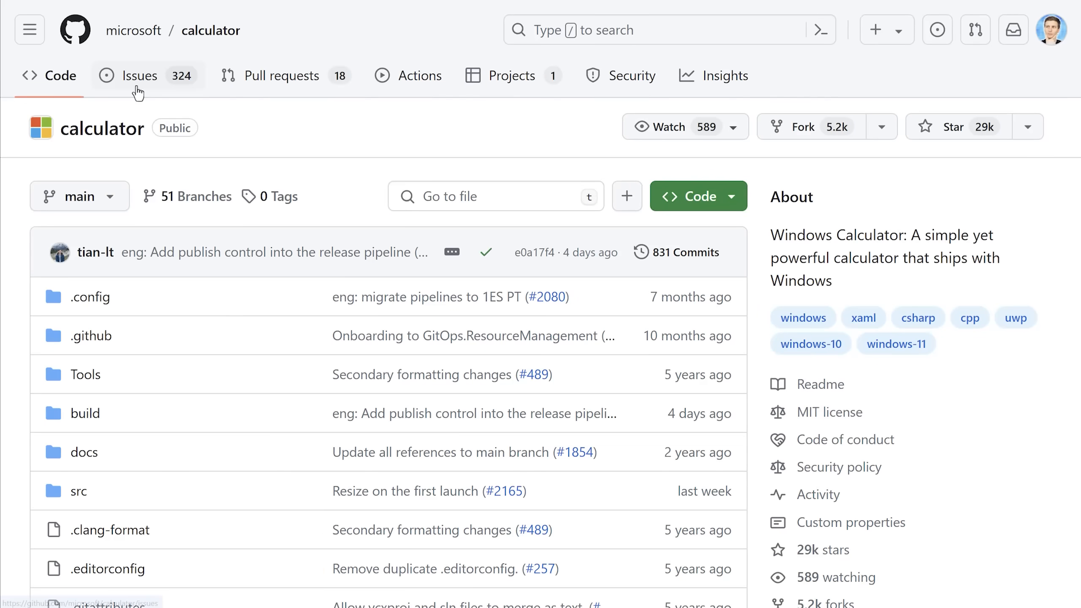
pyautogui.click(141, 75)
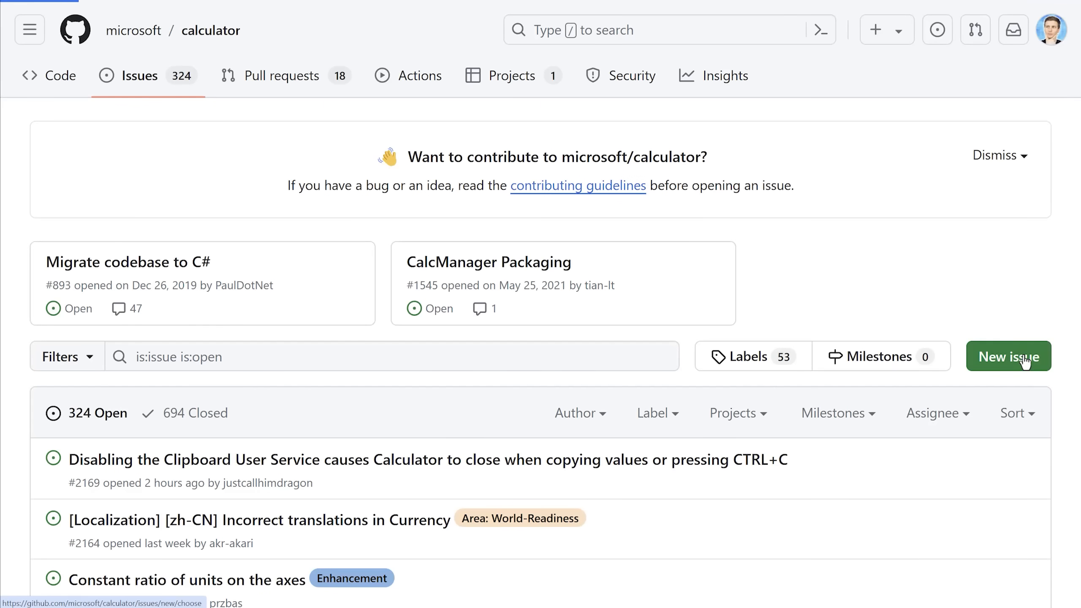
pyautogui.click(1008, 356)
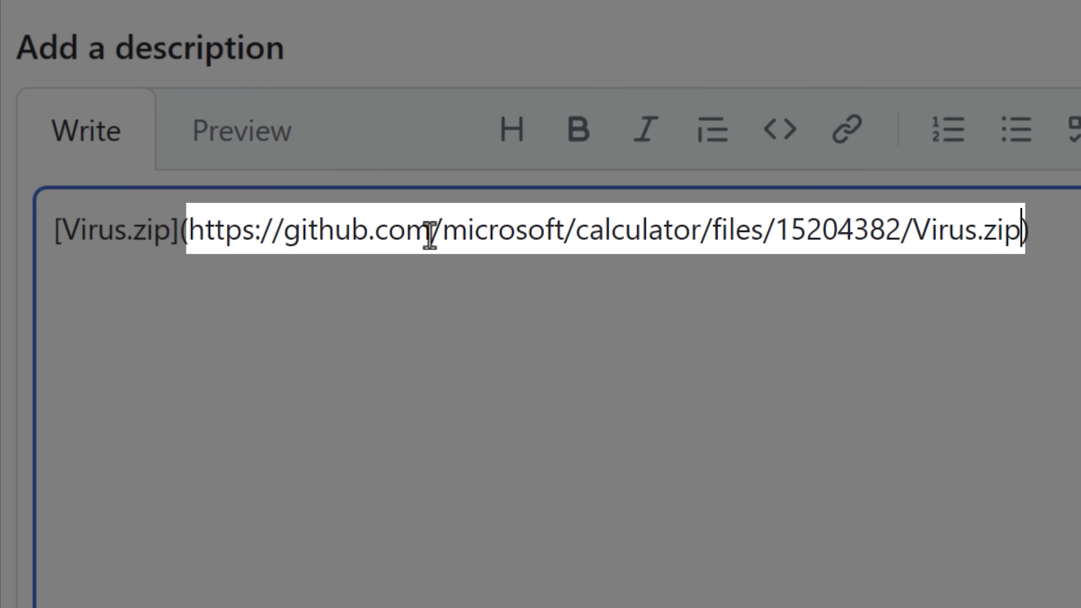
# Step: Highlight the microsoft/calculator portion of the generated Virus.zip file link
pyautogui.moveTo(445, 231); pyautogui.dragTo(700, 231)
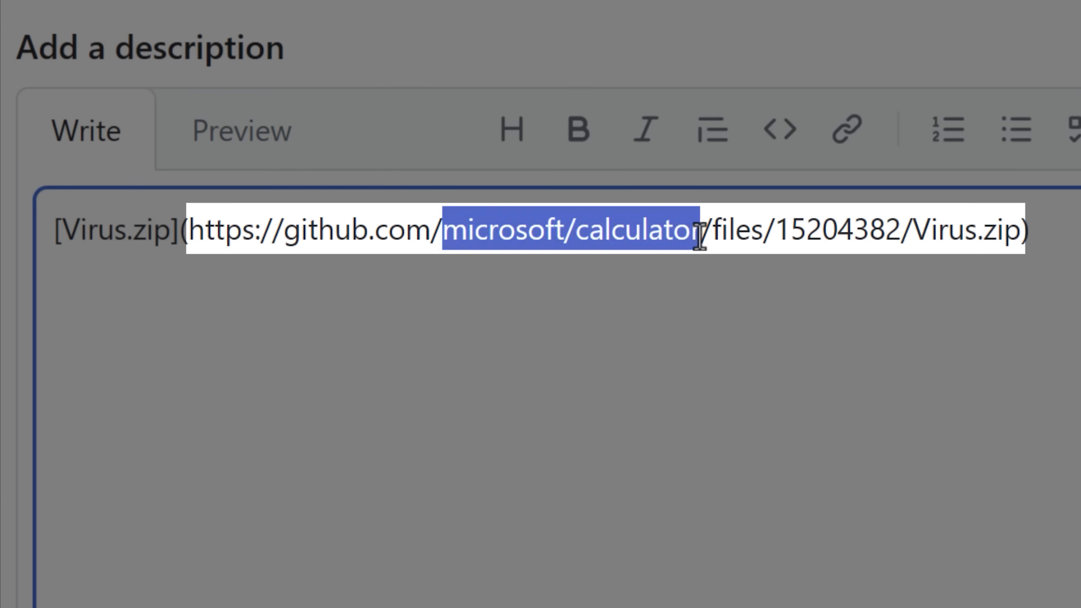
pyautogui.moveTo(696, 230); pyautogui.dragTo(293, 230)
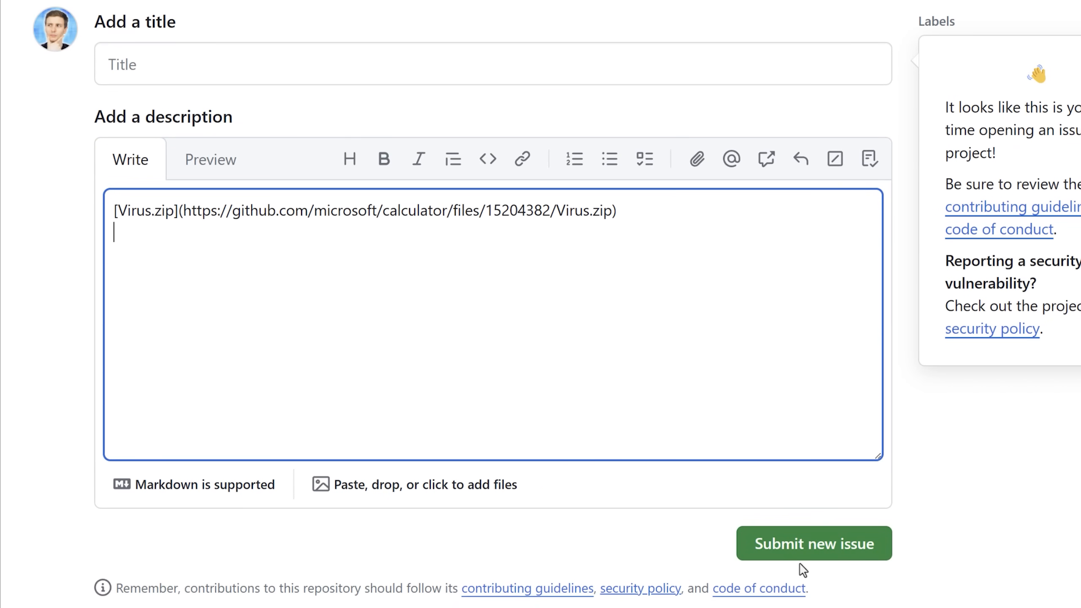
pyautogui.moveTo(695, 562)
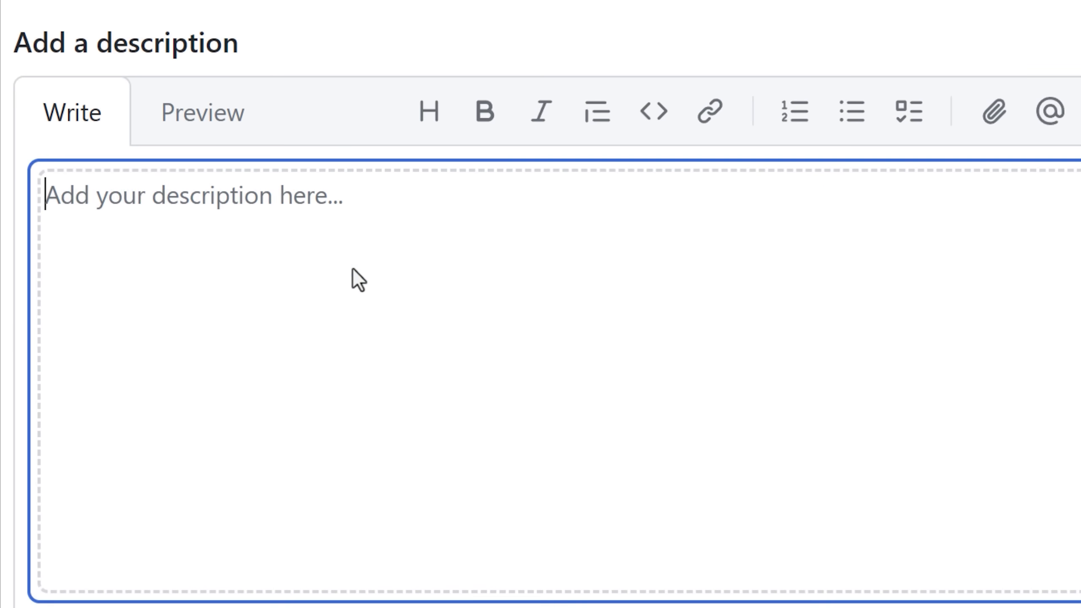
# Step: Paste the Markdown link for Very-Good-Test.txt hosted under github.com/microsoft/vcpkg/files
pyautogui.write('[Very-Good-Test.txt](https://github.com/microsoft/vcpkg/files/15204397/Very-Good-Test.txt)')
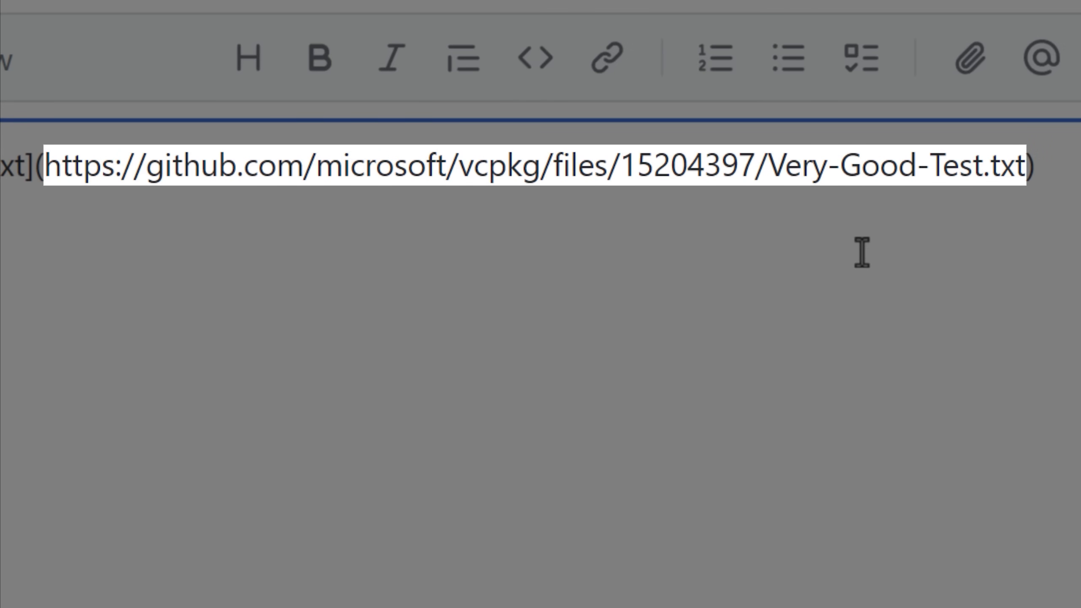
pyautogui.moveTo(287, 191)
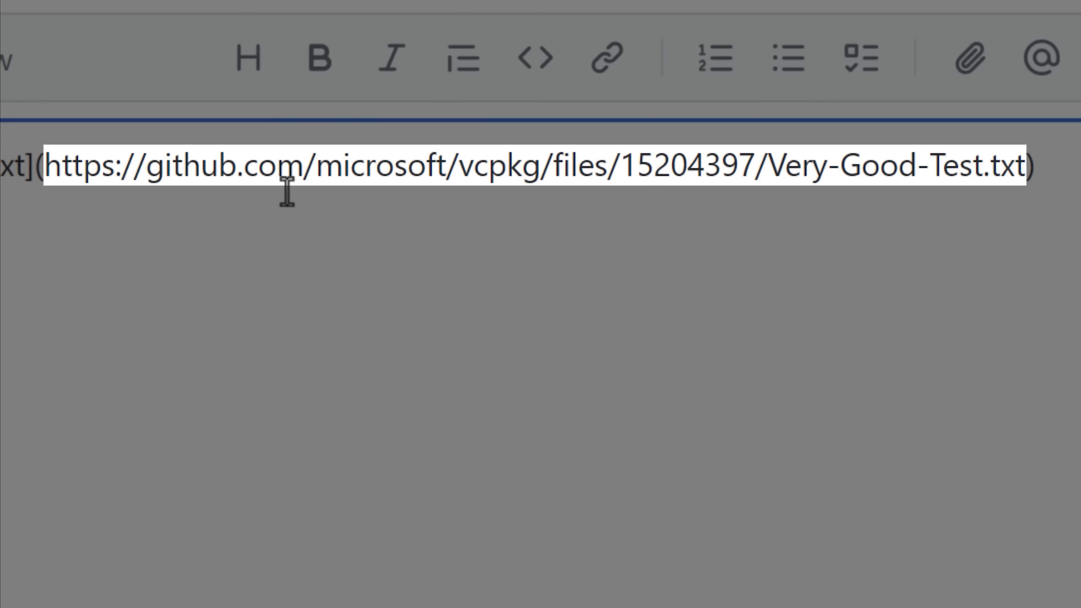
pyautogui.moveTo(513, 201)
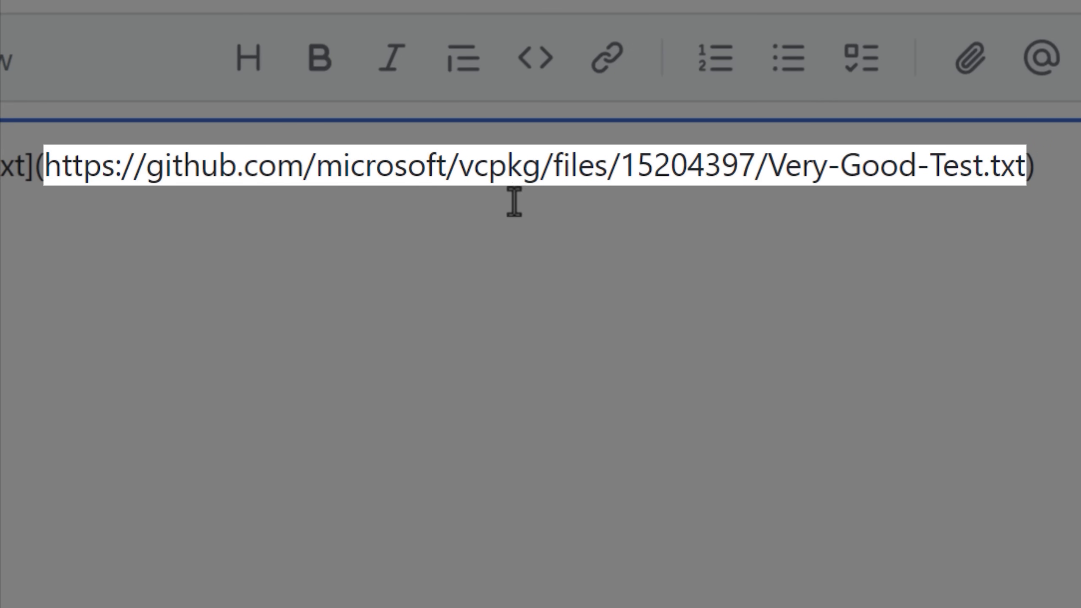
pyautogui.moveTo(762, 205)
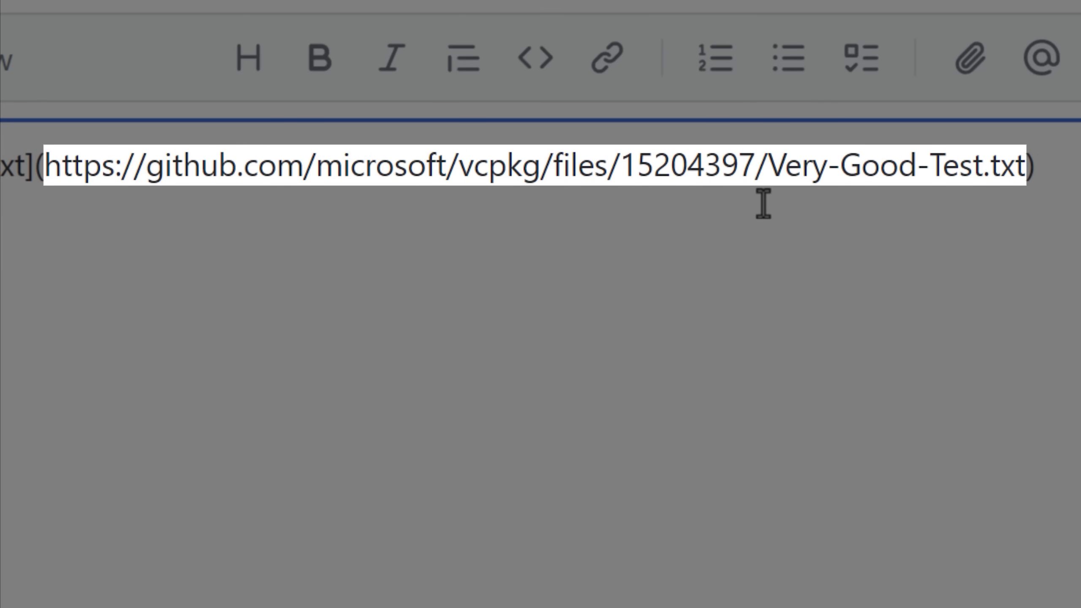
pyautogui.doubleClick(890, 166)
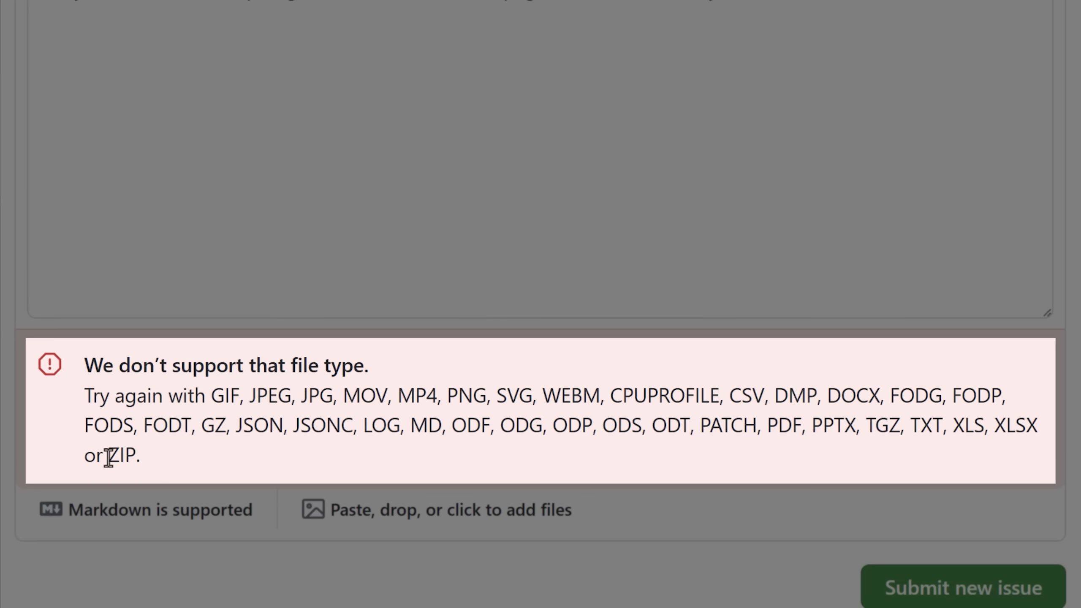
# Step: Attempt attaching an unsupported file, producing the 'We don't support that file type' warning
pyautogui.doubleClick(119, 455)
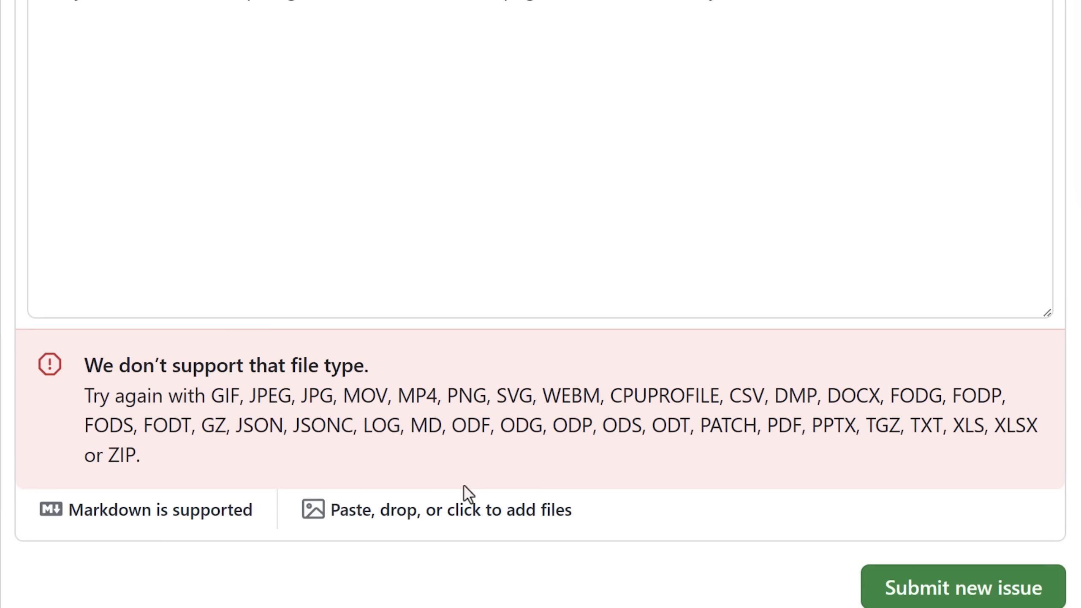
pyautogui.moveTo(589, 471)
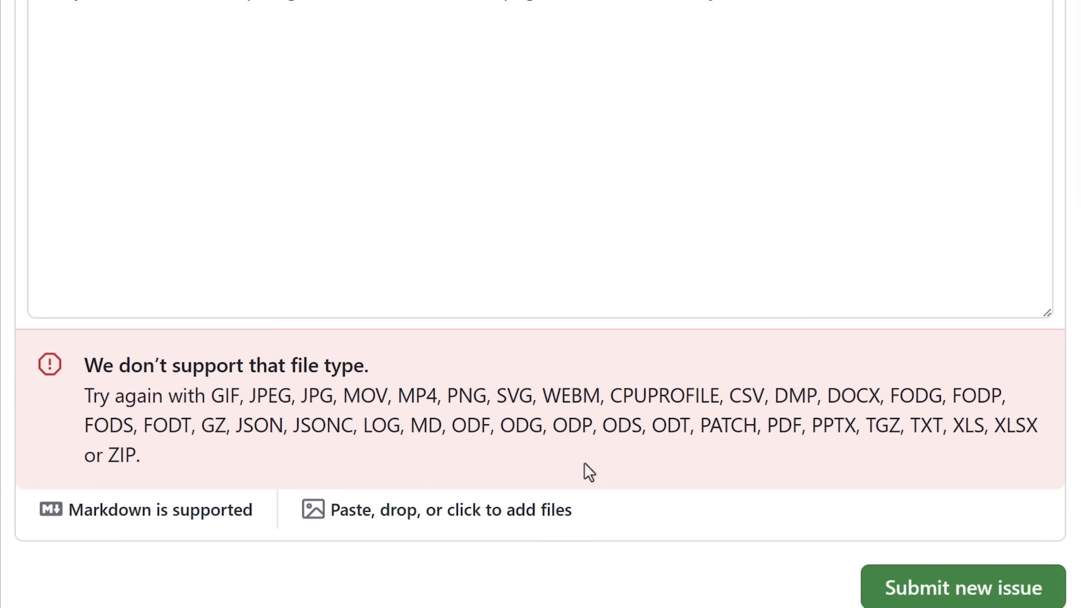
pyautogui.scroll(3)
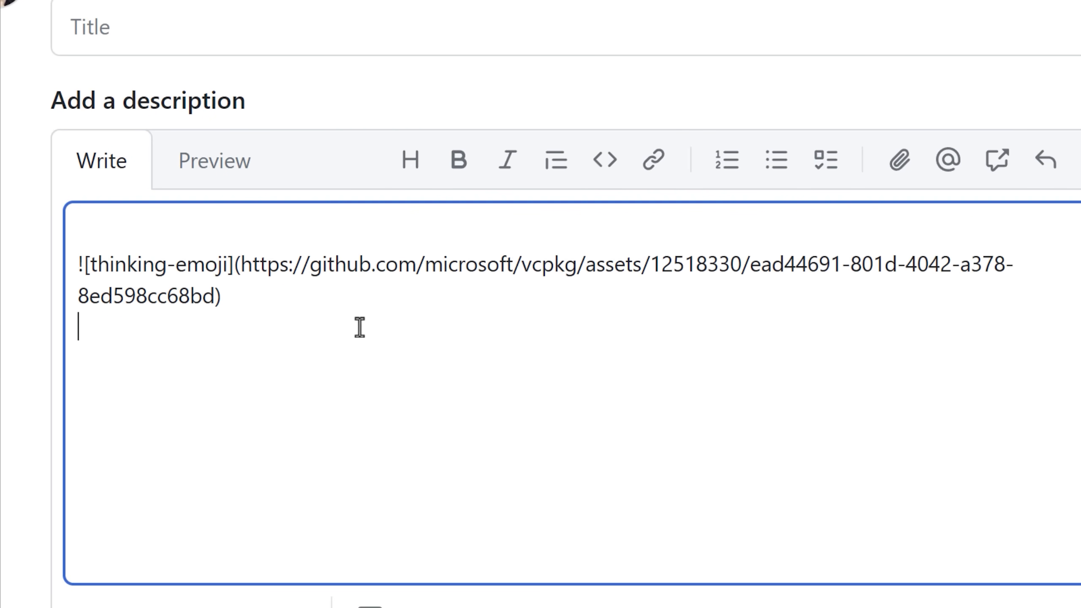
# Step: Add the thinking-emoji image link and paste its private-user-images.githubusercontent.com address below it
pyautogui.scroll(-3)
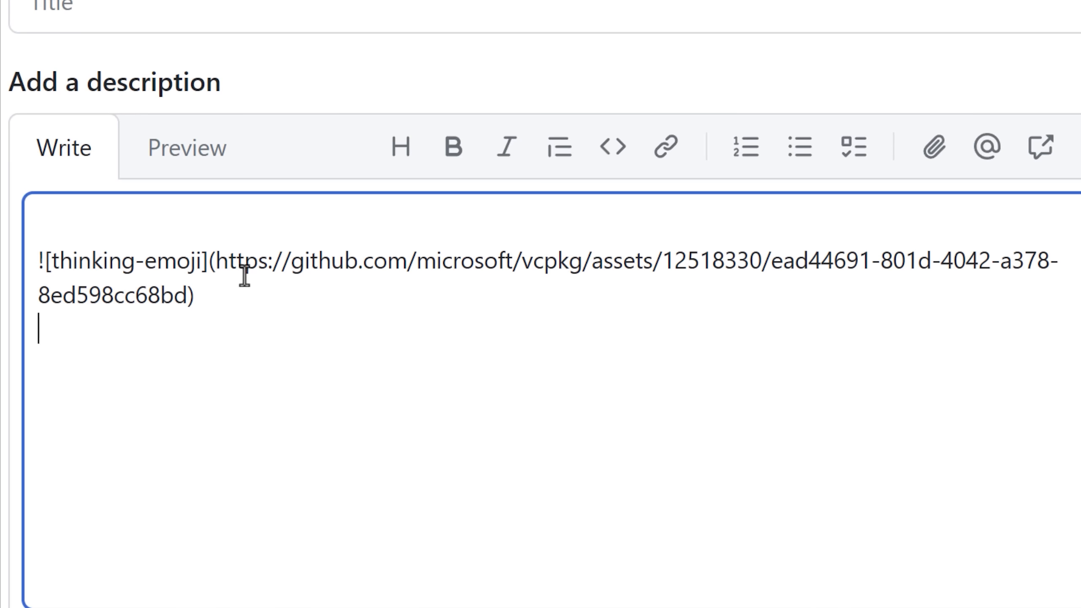
pyautogui.doubleClick(533, 267)
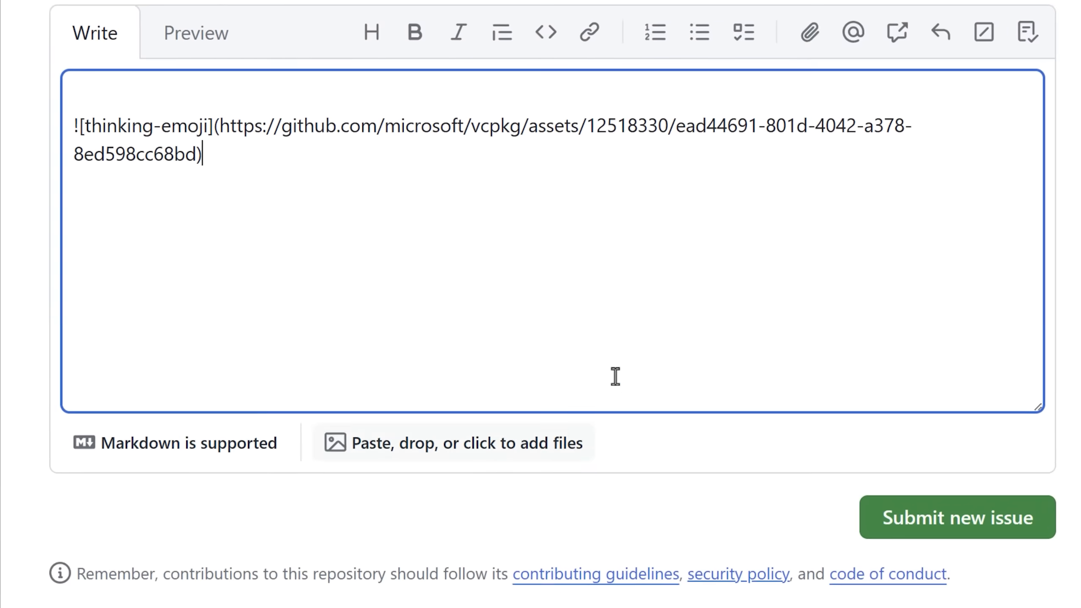
pyautogui.write('https://private-user-images.githubusercontent.com/12518330/327866809-ead44691-801d-4042-a378-8ed598cc68bd.gif?jwt=...')
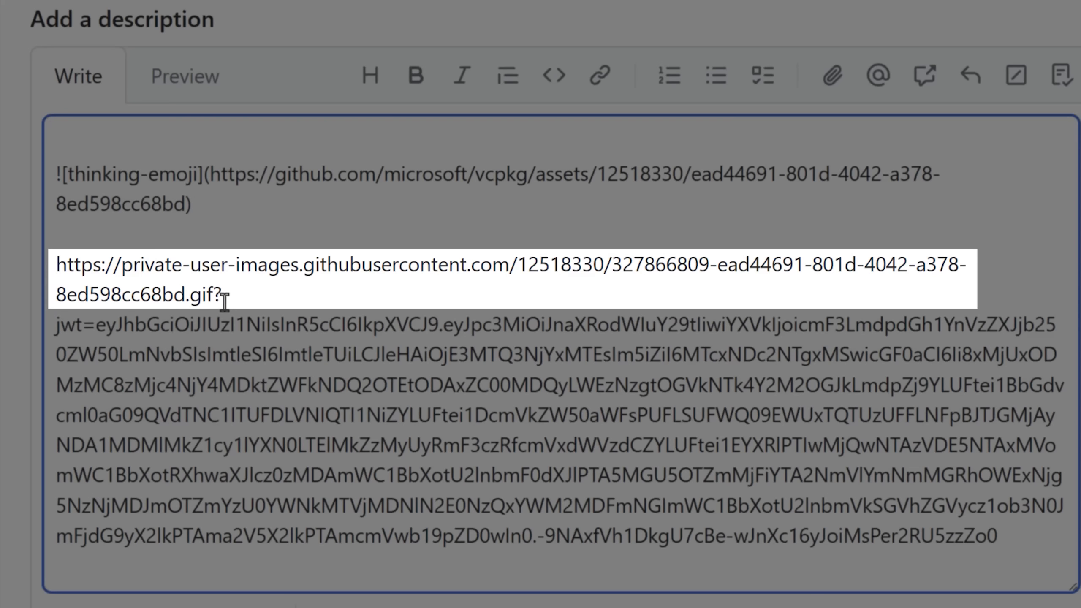
# Step: Highlight the githubusercontent image address up to .gif, before the access token
pyautogui.moveTo(58, 266); pyautogui.dragTo(220, 296)
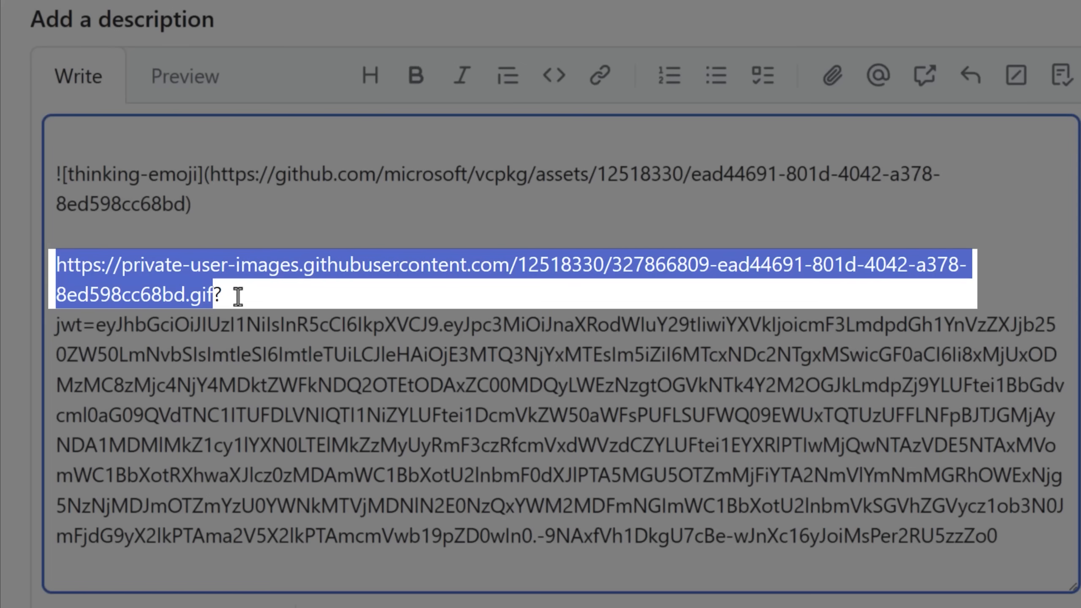
pyautogui.moveTo(407, 314)
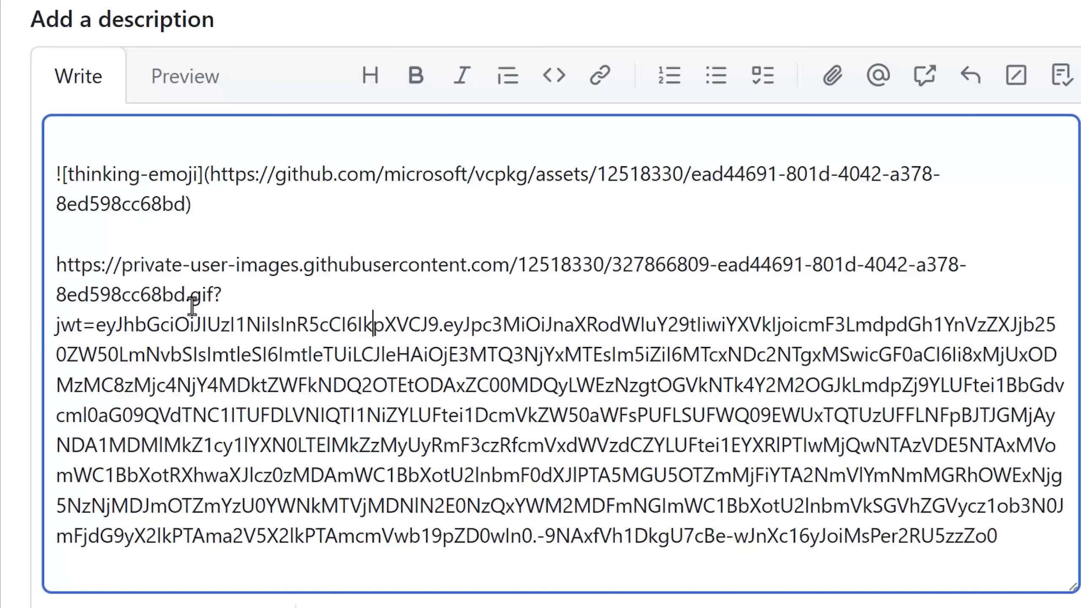
pyautogui.moveTo(57, 264); pyautogui.dragTo(220, 295)
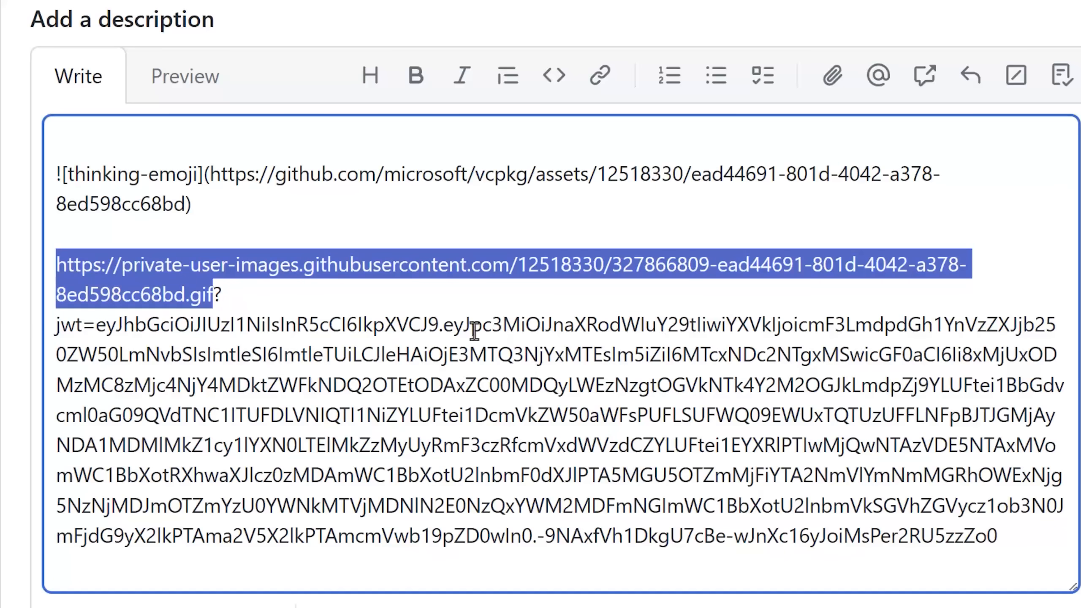